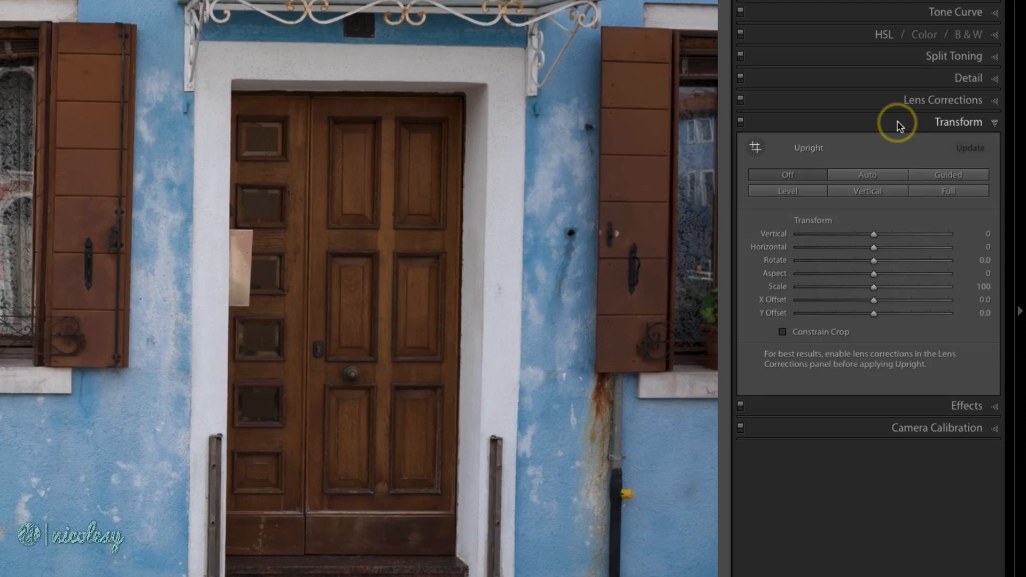
{"action": "mouse_move", "coordinate": [882, 152]}
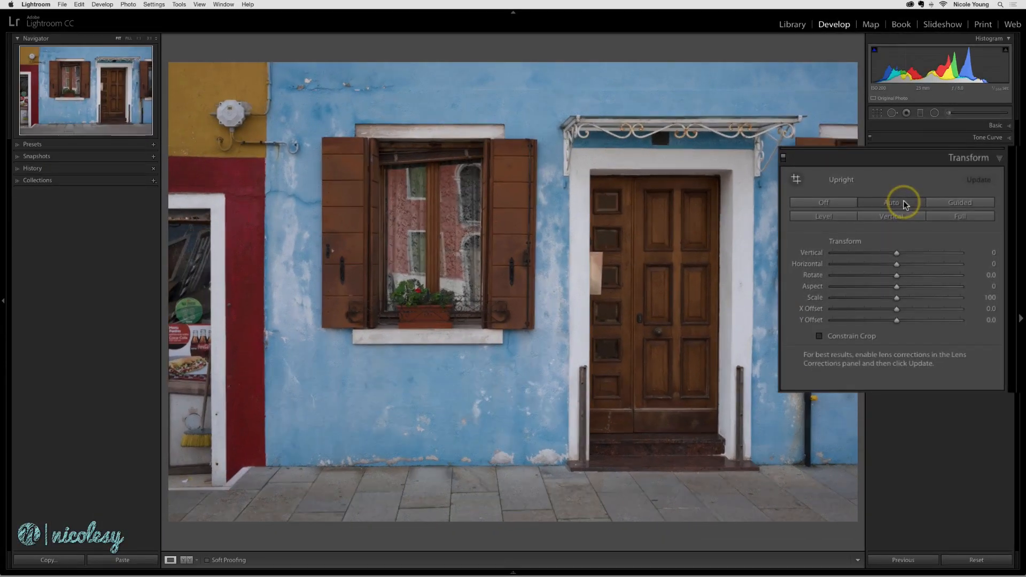
Apply the Auto, then Level, then Full upright corrections to the facade photo
{"action": "left_click", "coordinate": [823, 215]}
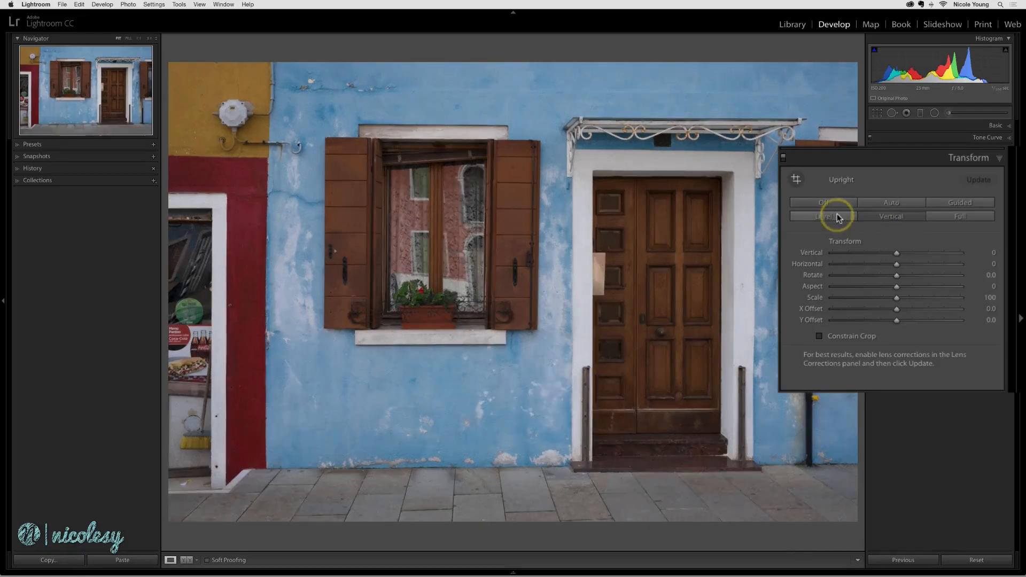
{"action": "left_click", "coordinate": [960, 216]}
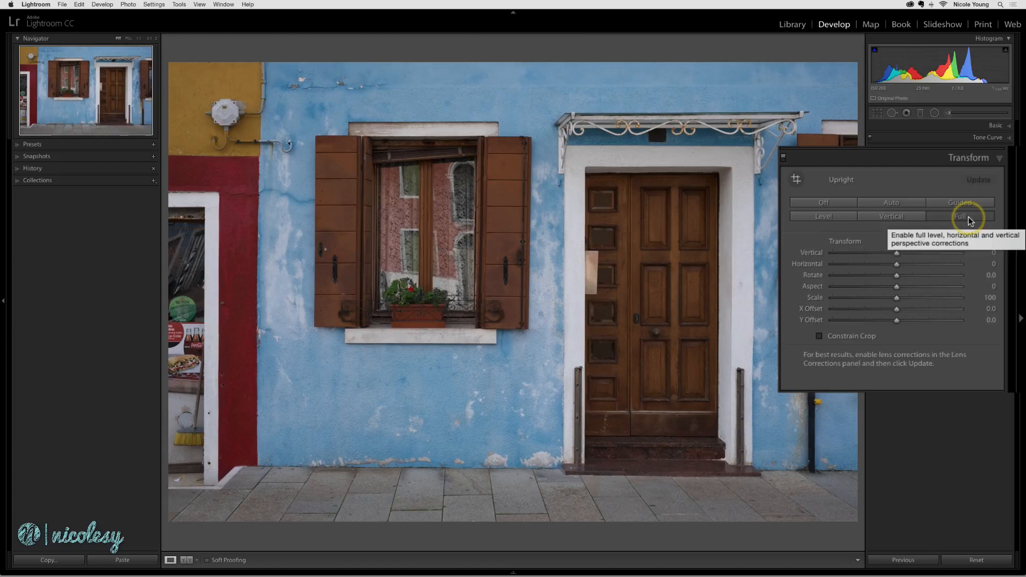
{"action": "left_click", "coordinate": [960, 202]}
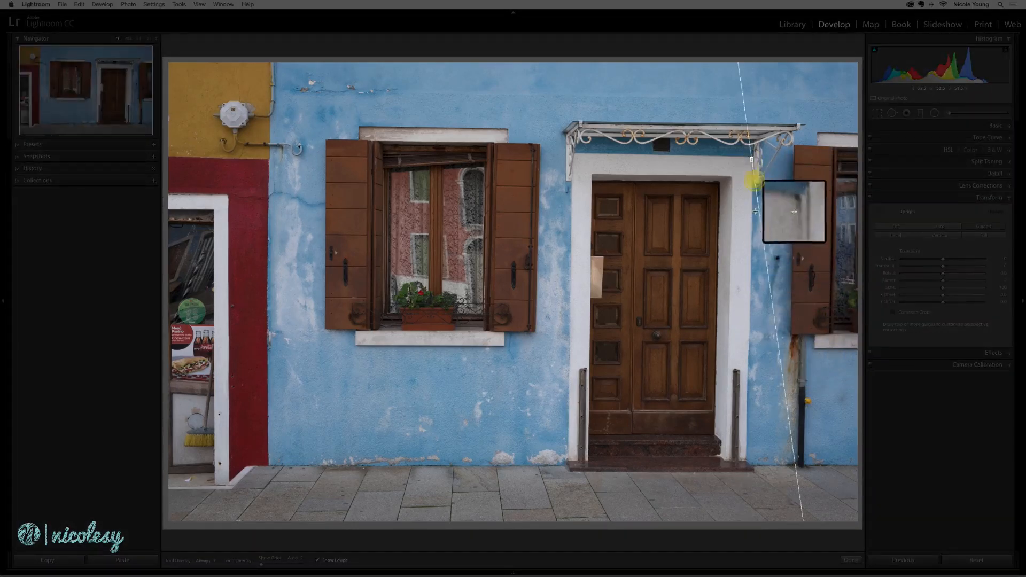
Draw a vertical guide on the door frame edge and a horizontal guide along the wall base
{"action": "left_click_drag", "start_coordinate": [755, 181], "coordinate": [804, 432]}
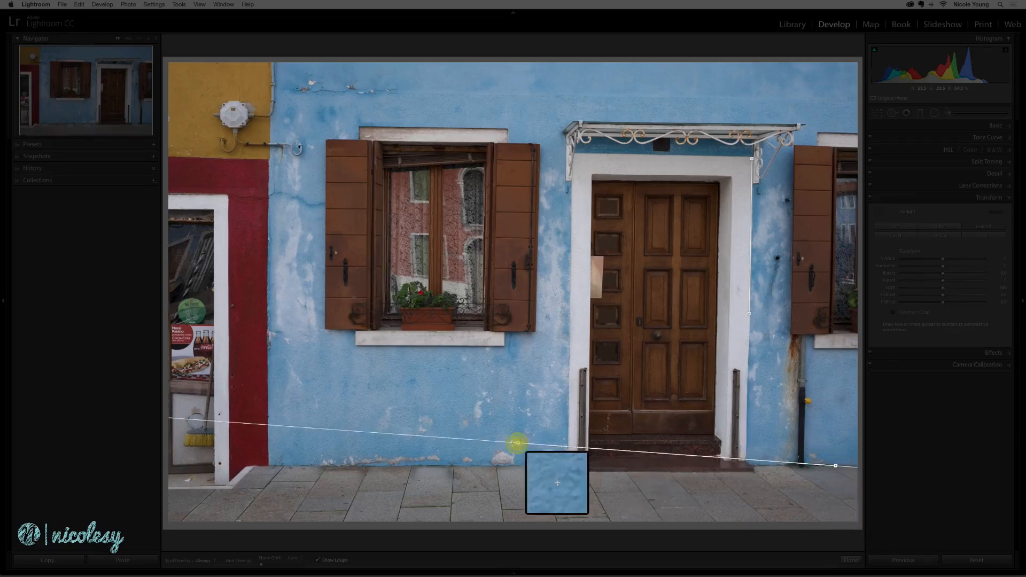
{"action": "left_click_drag", "start_coordinate": [515, 442], "coordinate": [407, 466]}
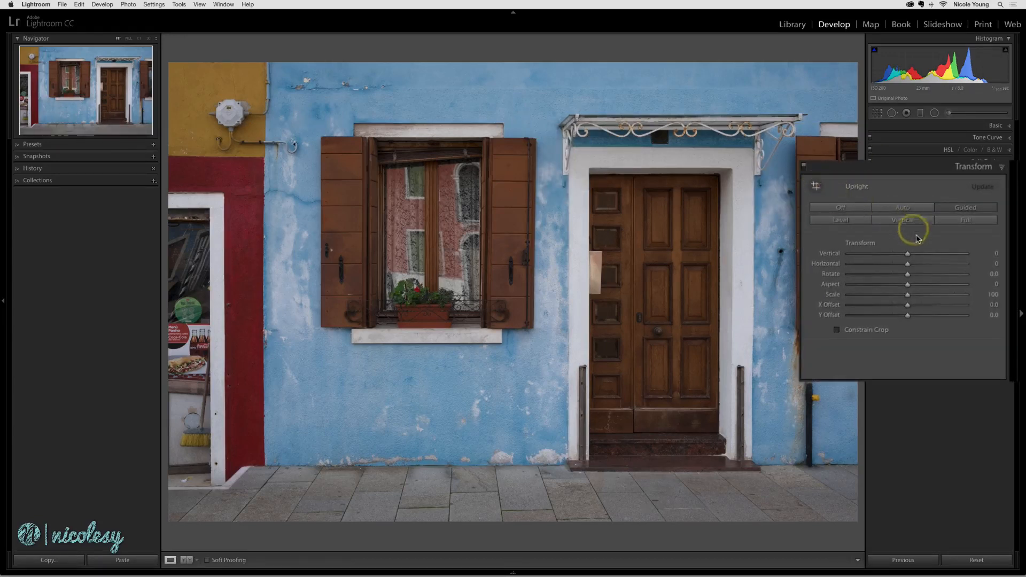
{"action": "mouse_move", "coordinate": [920, 244]}
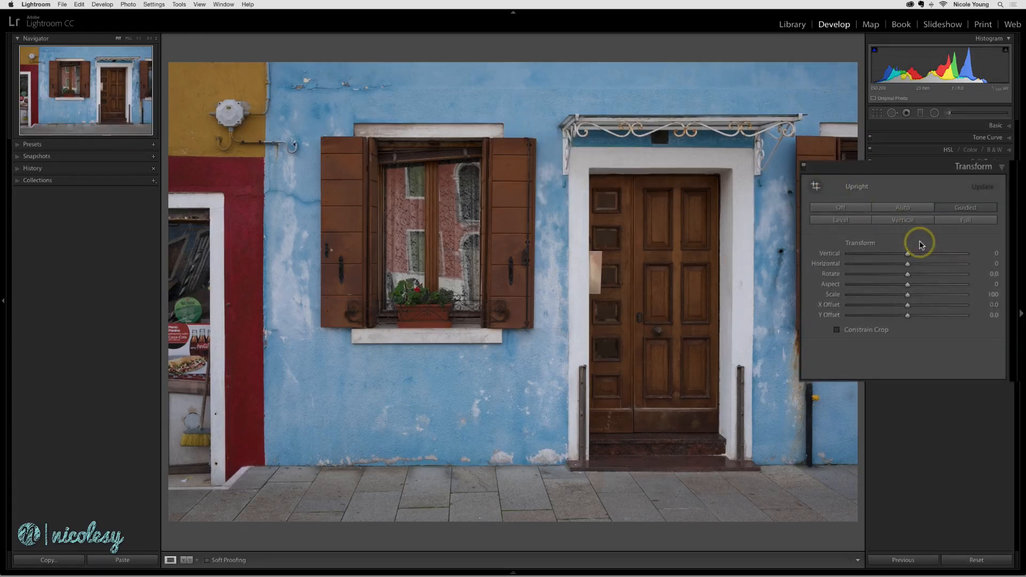
Set Vertical to +4, Aspect to +9 and enable Constrain Crop to remove the blank corners
{"action": "left_click_drag", "start_coordinate": [907, 254], "coordinate": [911, 255]}
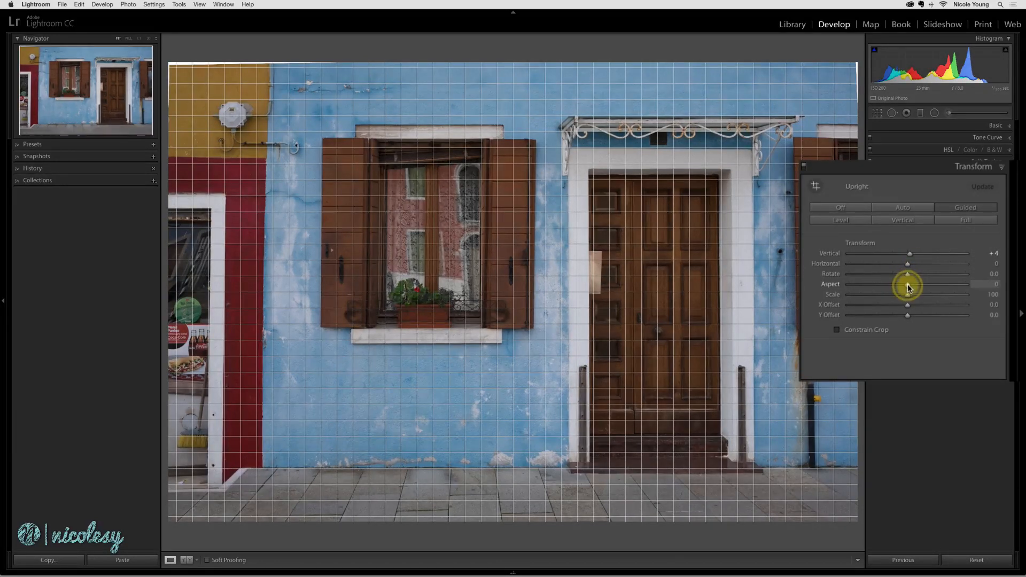
{"action": "left_click_drag", "start_coordinate": [907, 283], "coordinate": [921, 283]}
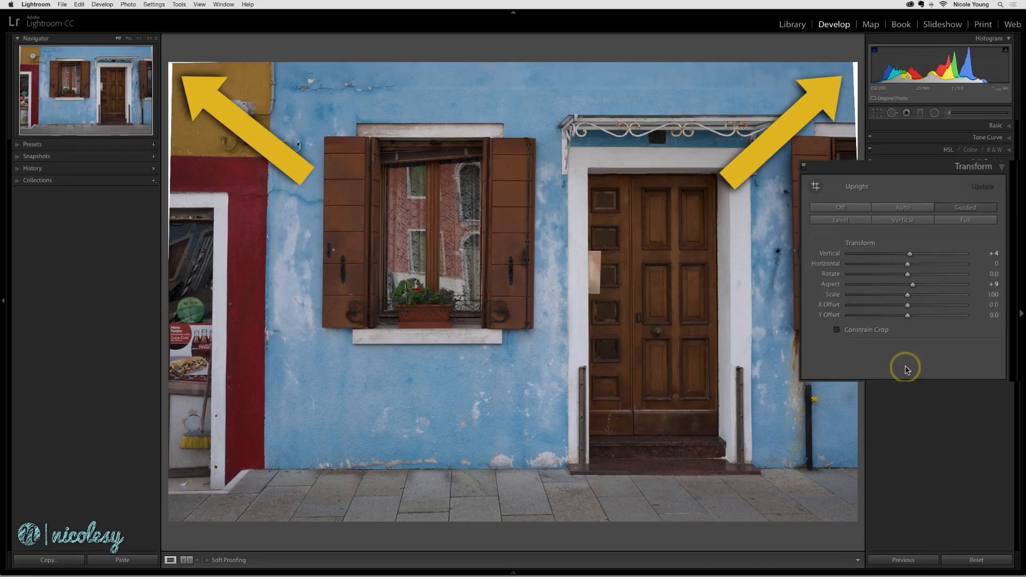
{"action": "left_click", "coordinate": [837, 330]}
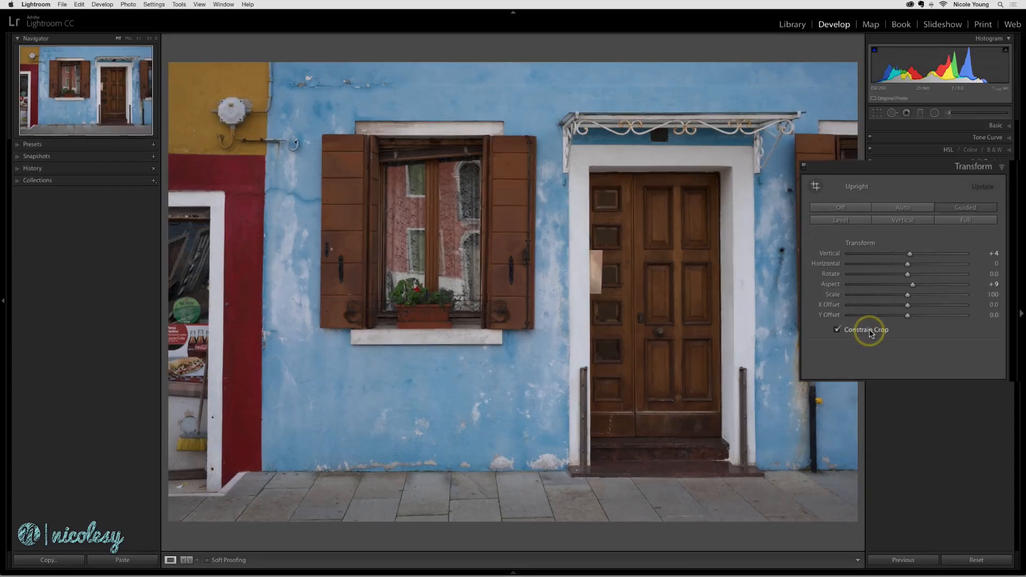